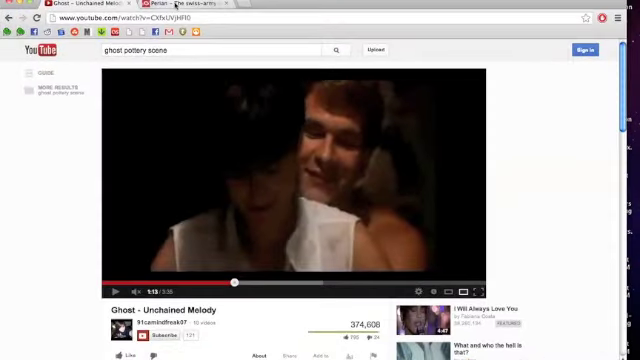
Advance the 'Ghost - Unchained Melody' video to 1:26 and pause it.
click(150, 7)
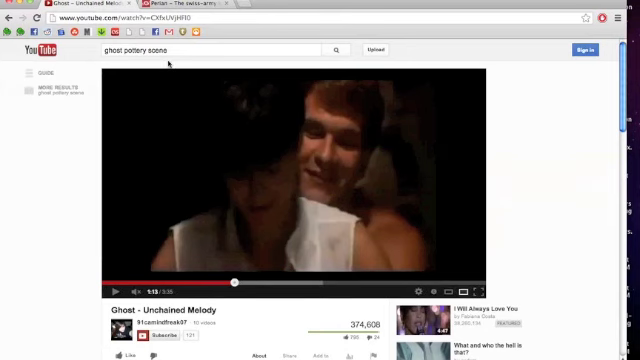
mouse_move(120, 250)
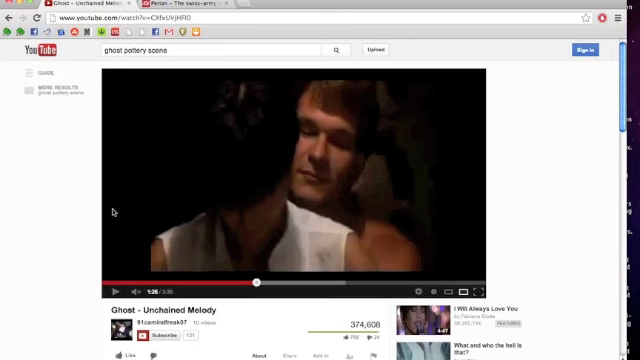
mouse_move(222, 172)
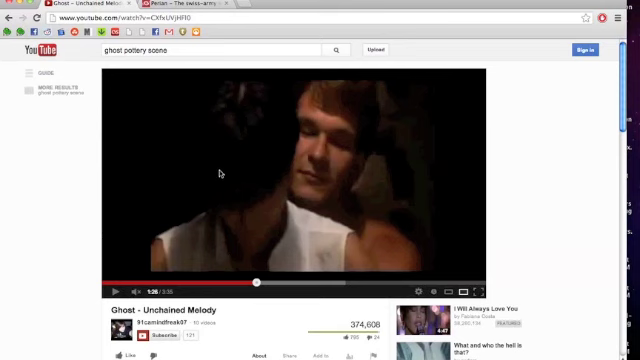
mouse_move(480, 80)
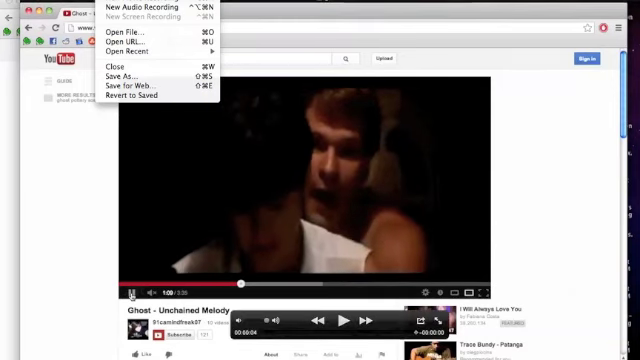
mouse_move(130, 39)
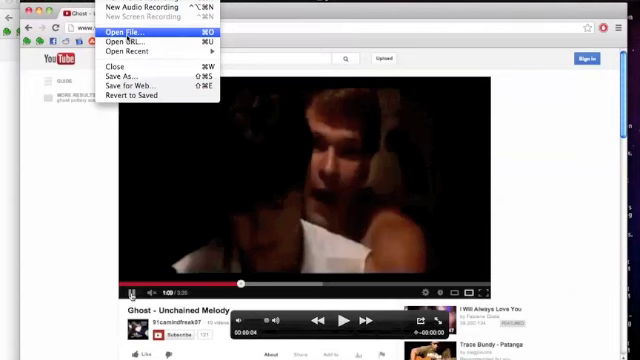
Save the QuickTime recording as 'ghost' in Movies, replacing the existing file.
click(130, 5)
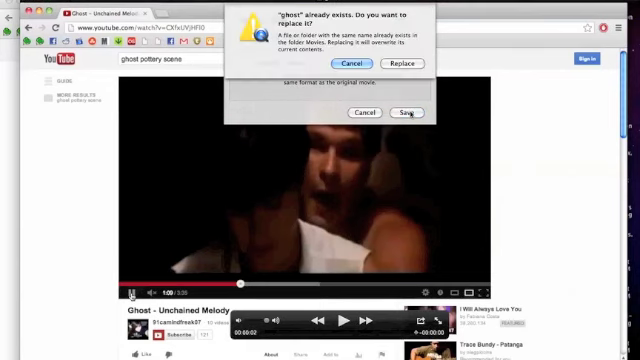
click(398, 63)
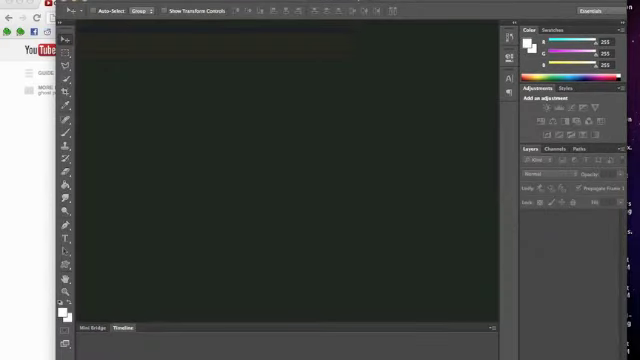
Import the ghost movie as video frames to layers, whole clip as frame animation.
click(105, 10)
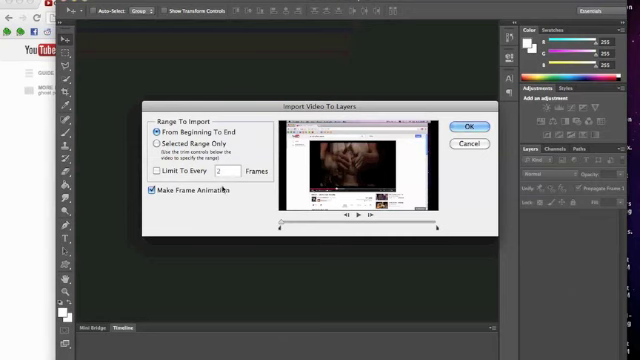
click(152, 173)
text(4)
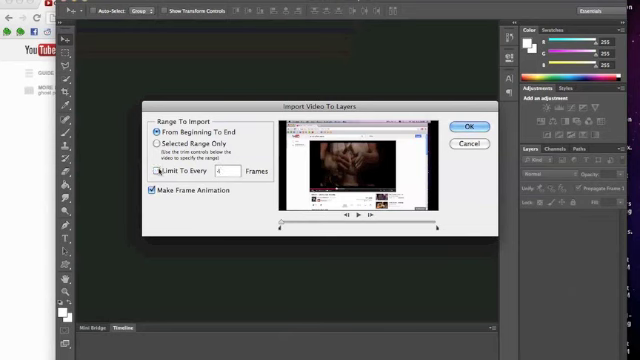
Limit the import to every 4 frames and confirm to create the layered document.
click(466, 124)
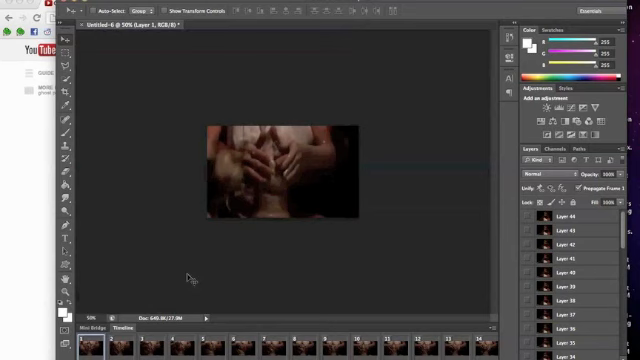
mouse_move(178, 274)
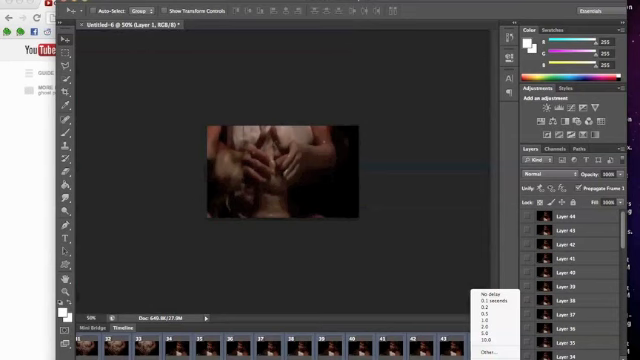
mouse_move(489, 351)
text(0.07)
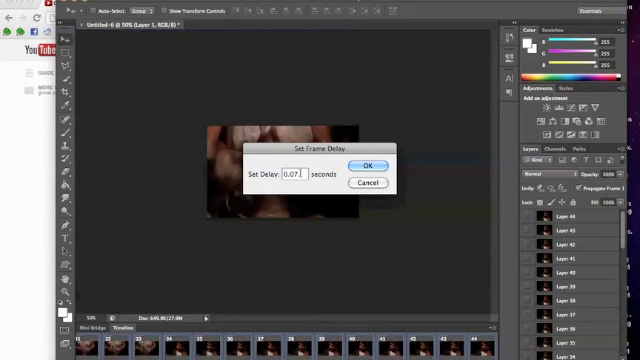
Replace the frame delay value with 0.15 seconds and confirm.
key(Backspace)
text(15)
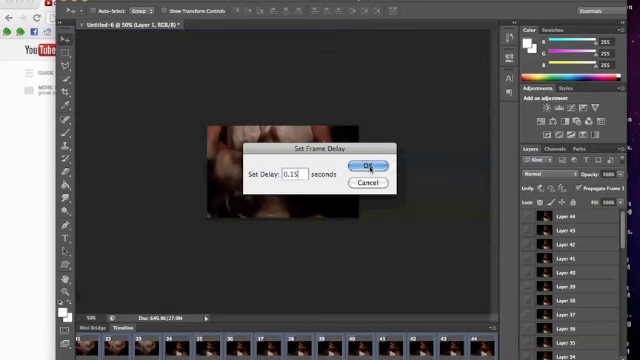
click(362, 166)
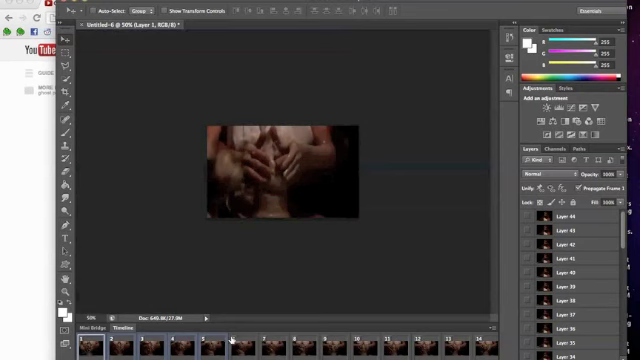
mouse_move(213, 347)
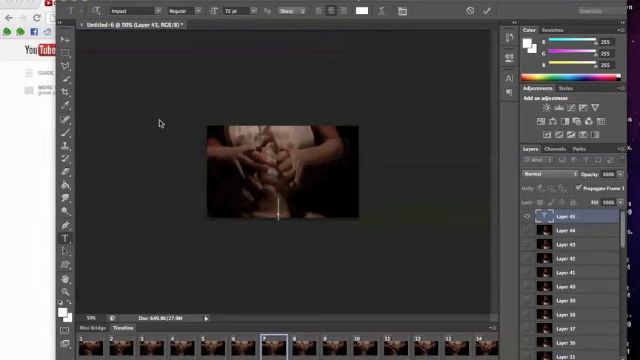
mouse_move(295, 224)
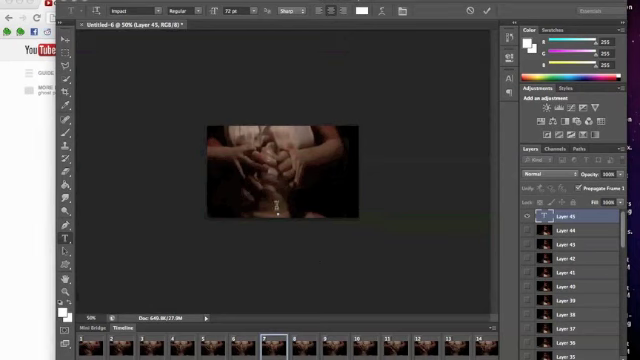
Type the white Impact caption 'owned' near the bottom of the image.
text(owned)
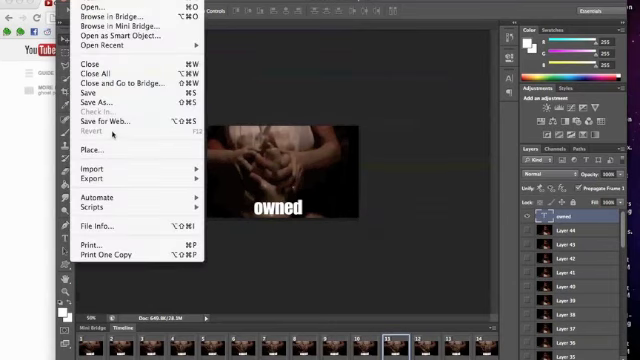
mouse_move(95, 122)
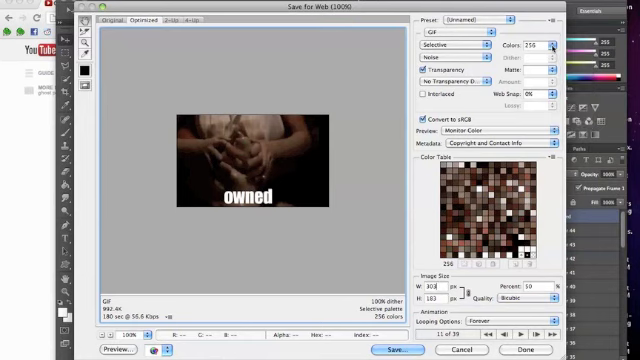
click(547, 45)
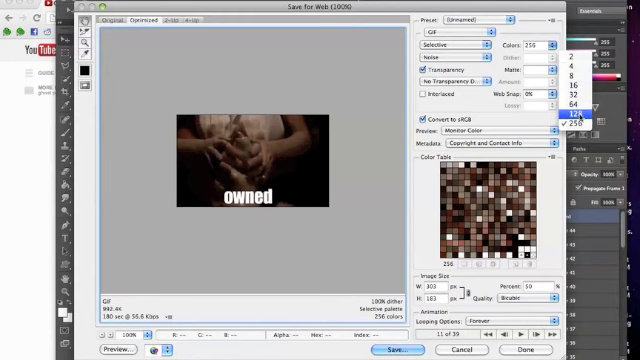
Choose 128 colours in the Save for Web GIF settings.
click(580, 124)
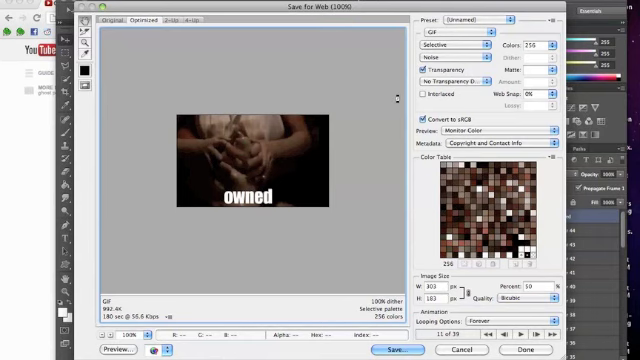
click(522, 45)
text(ghost_owned.gif)
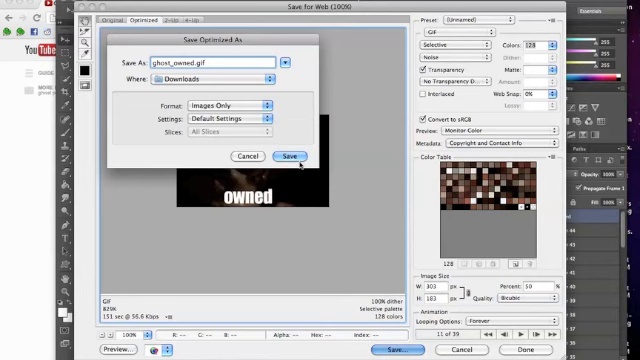
Save the 128-colour export as ghost_owned.gif in Downloads.
click(292, 155)
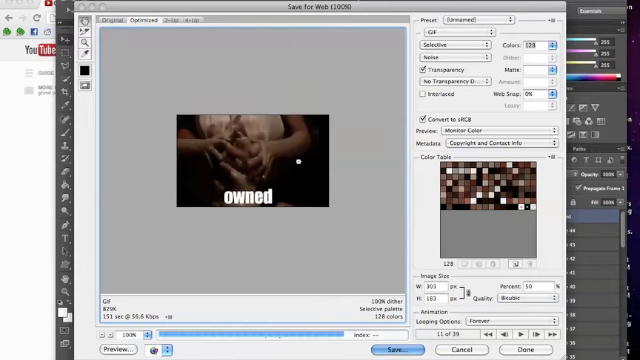